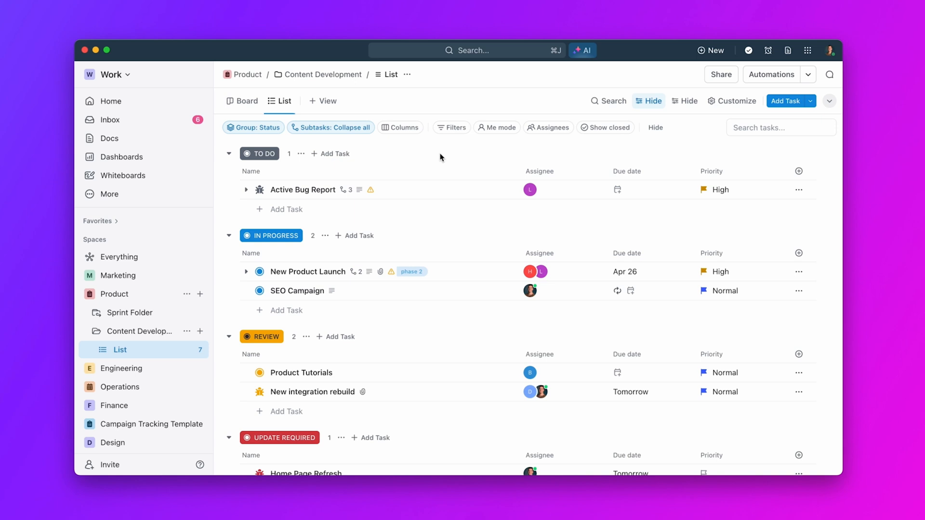
# Add a Dashboard view to the Content Development list from More views.
pyautogui.click(320, 101)
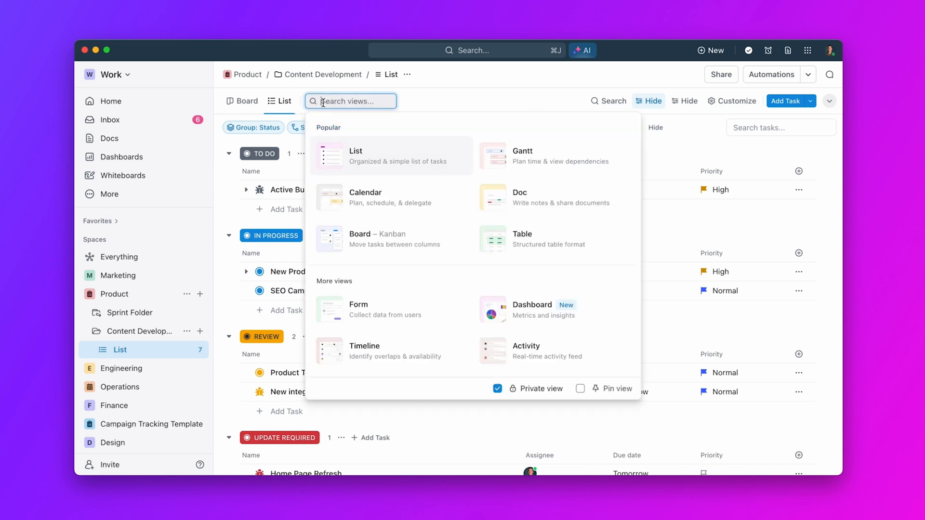
pyautogui.click(532, 309)
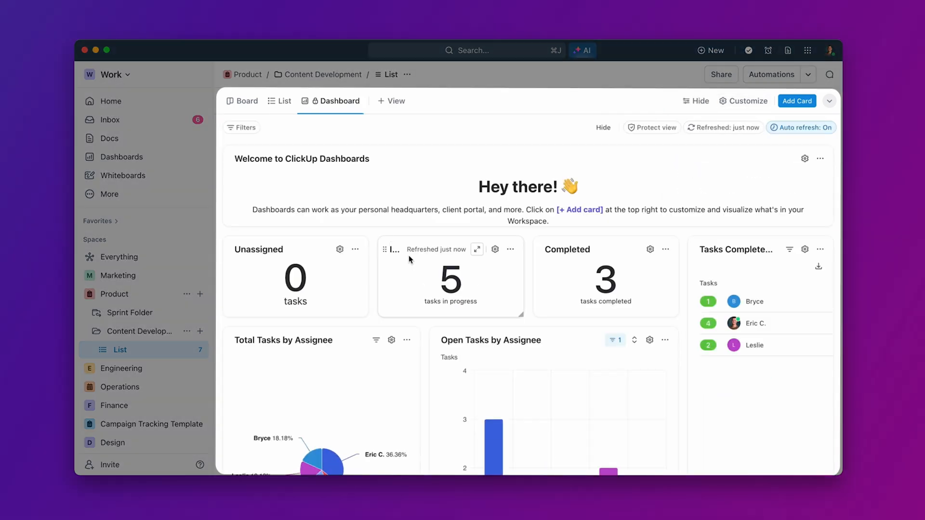
pyautogui.scroll(-3)
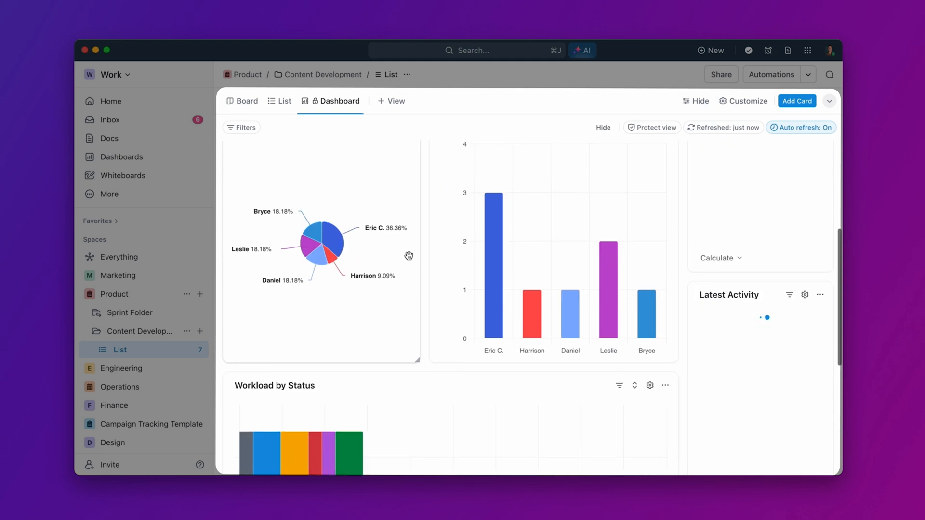
pyautogui.scroll(-3)
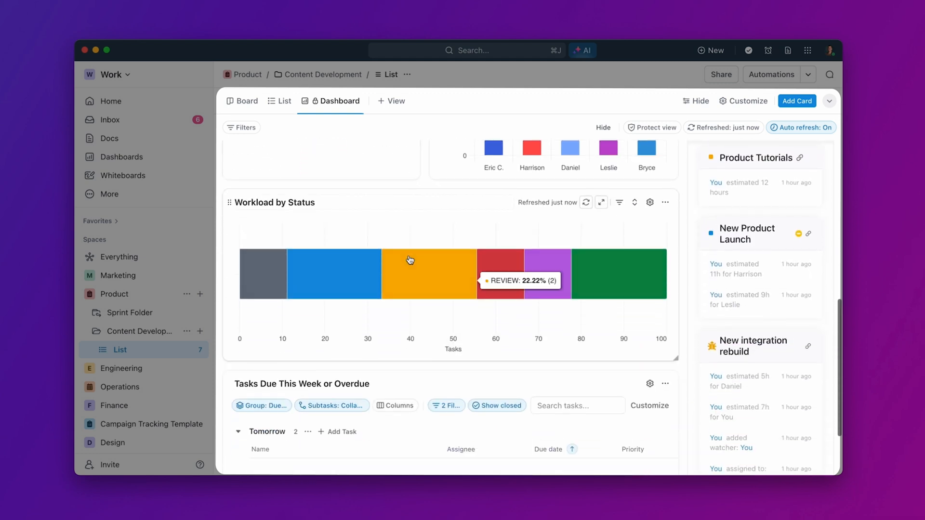
pyautogui.scroll(-3)
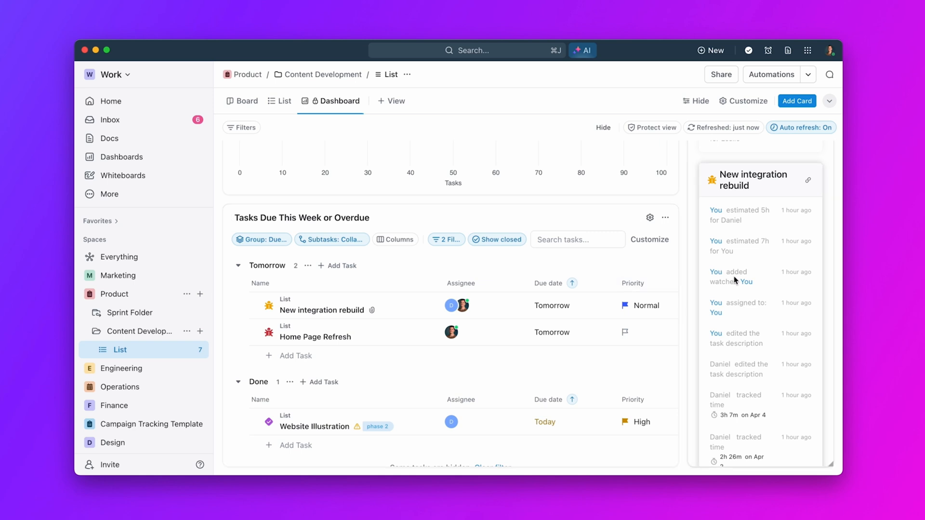
pyautogui.scroll(-3)
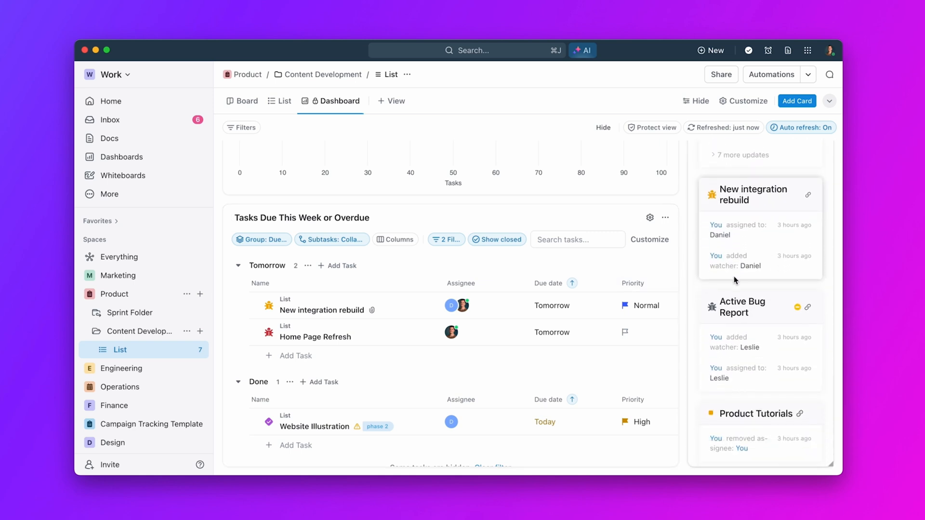
pyautogui.scroll(-3)
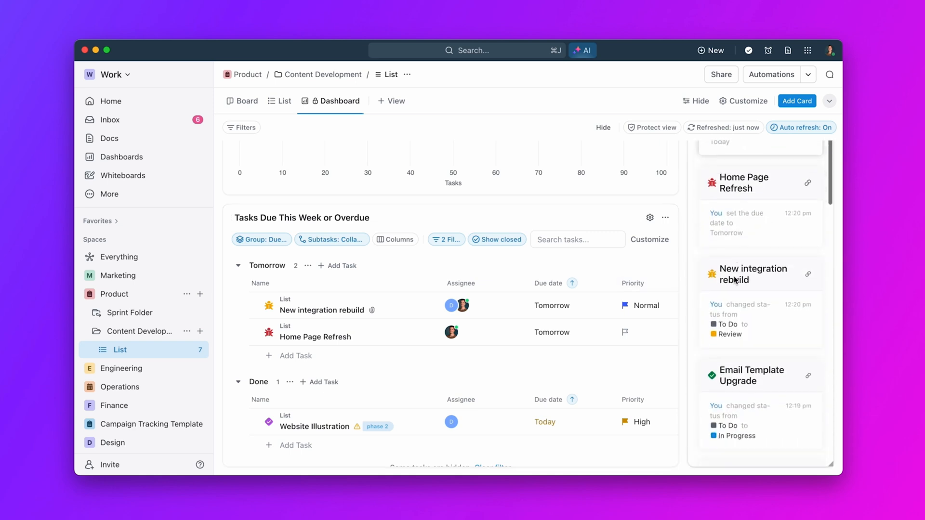
pyautogui.scroll(-3)
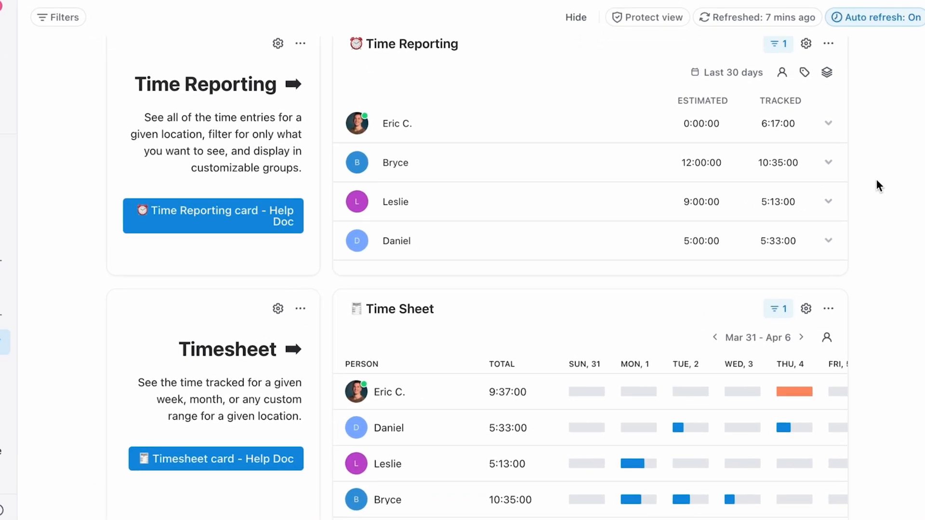
pyautogui.scroll(-3)
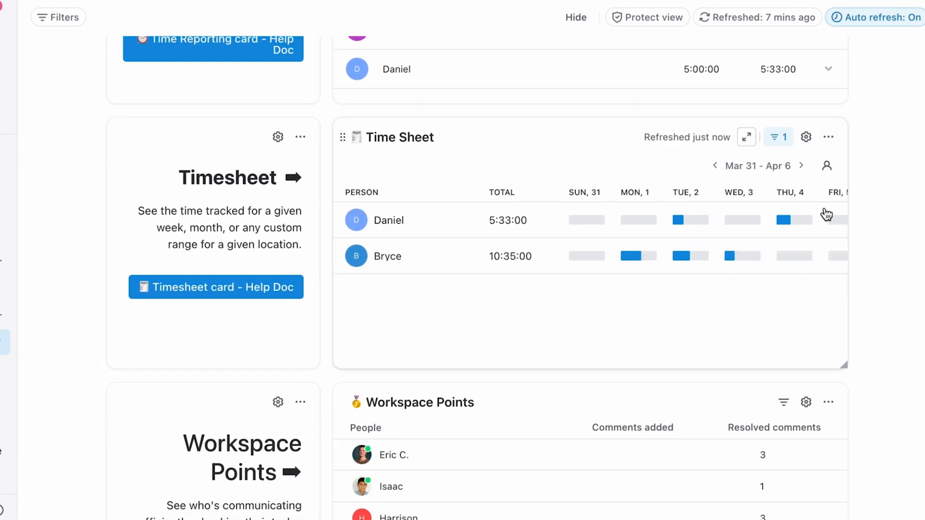
pyautogui.moveTo(677, 222)
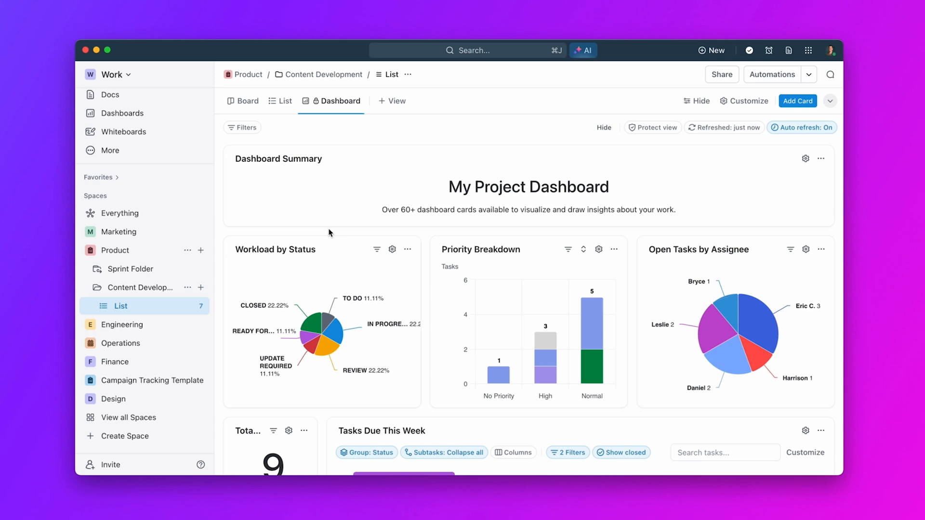
pyautogui.scroll(-3)
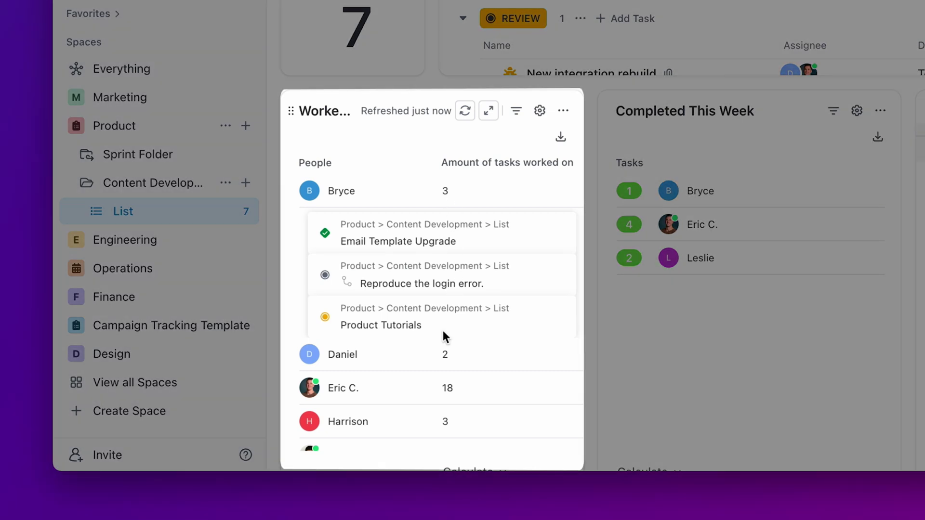
pyautogui.scroll(-3)
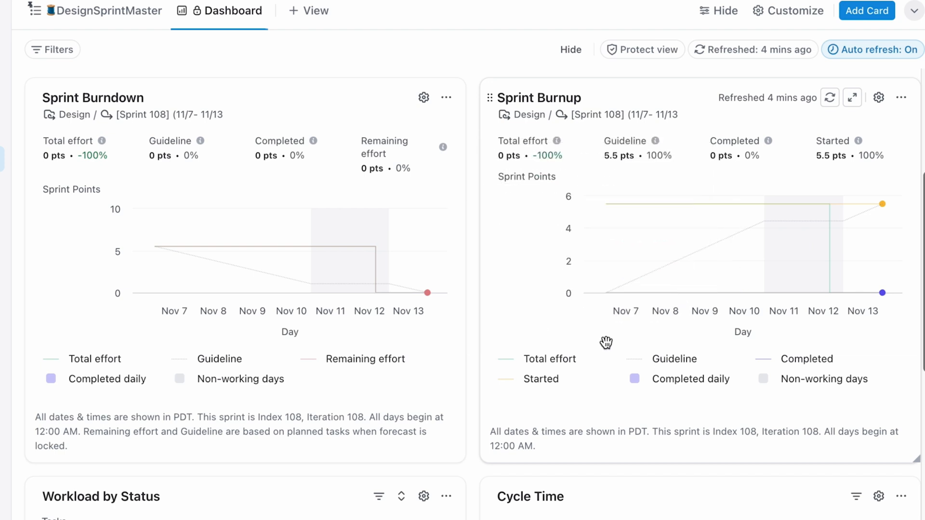
pyautogui.scroll(-3)
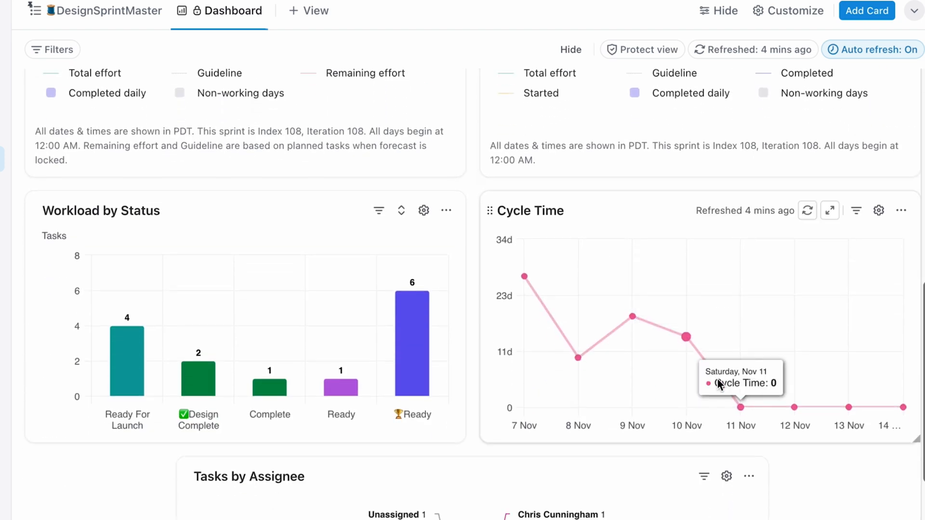
pyautogui.scroll(-3)
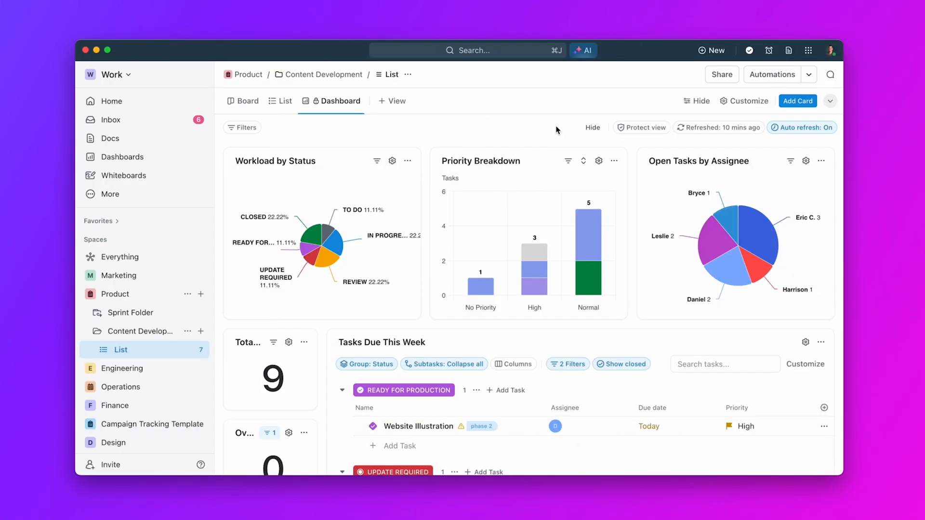
pyautogui.click(798, 101)
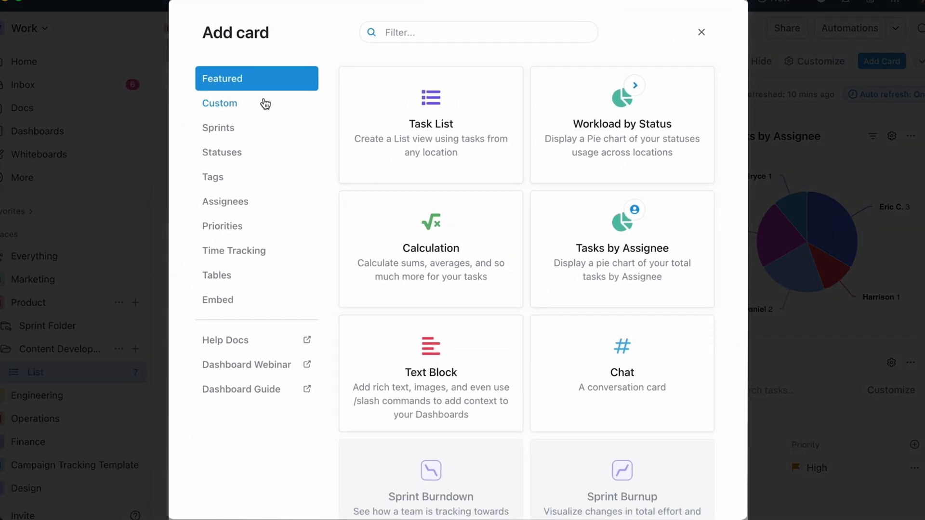
pyautogui.click(217, 127)
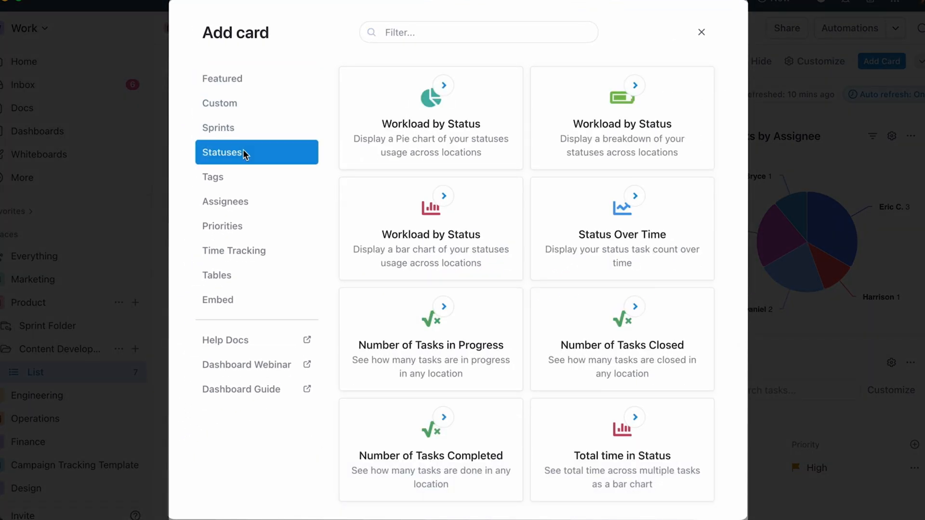
pyautogui.click(213, 177)
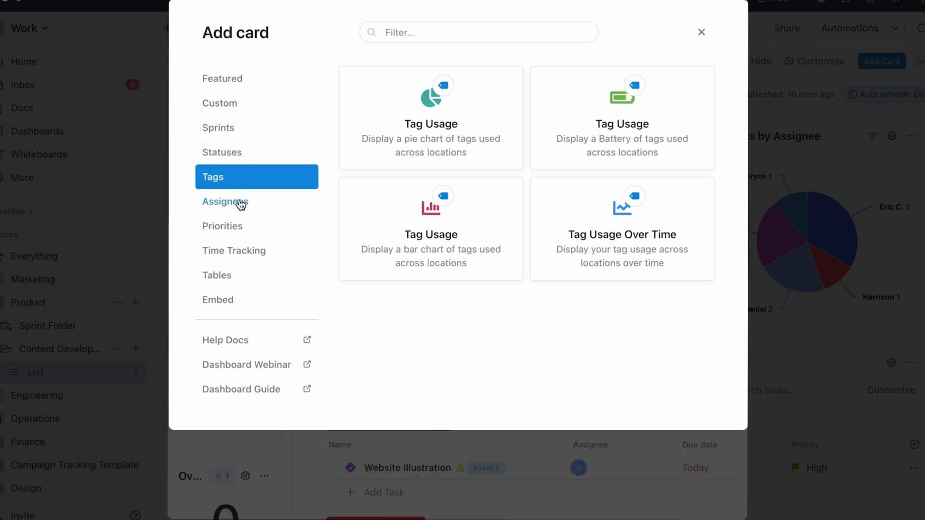
pyautogui.click(222, 225)
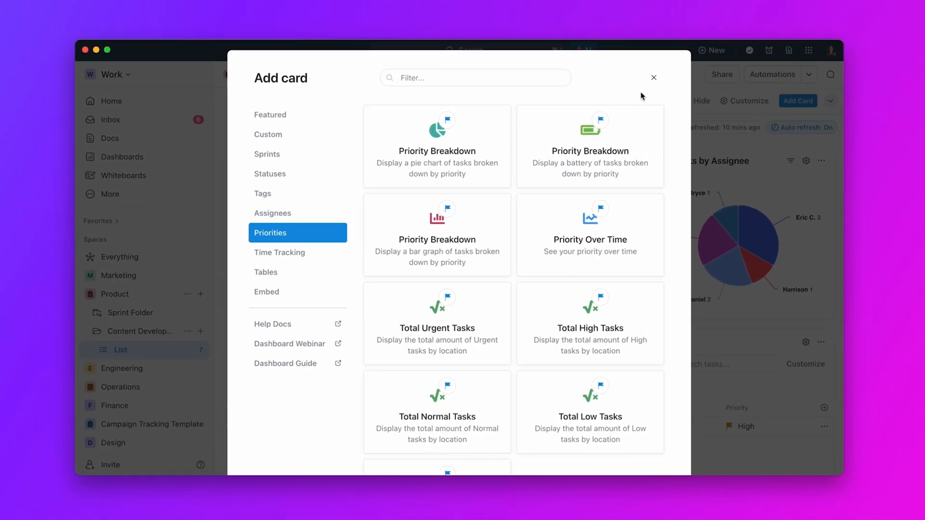
pyautogui.click(654, 78)
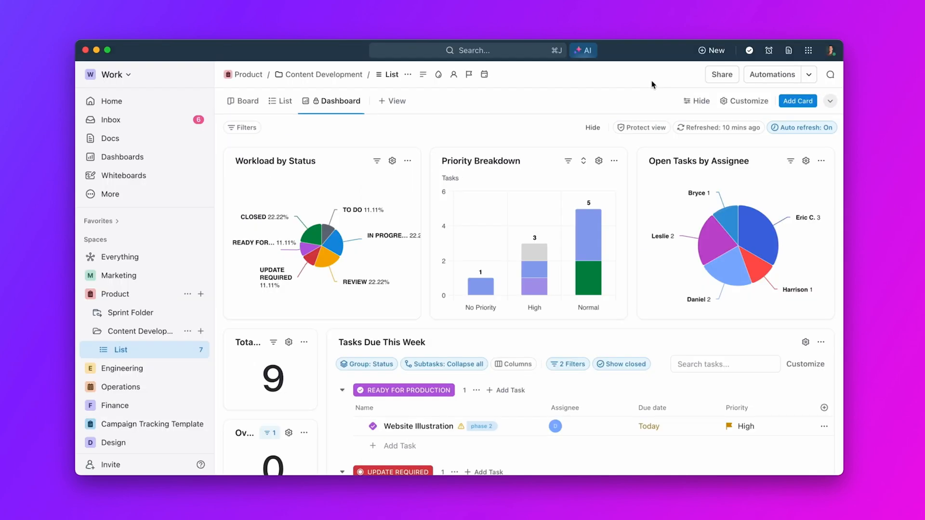
pyautogui.moveTo(711, 233)
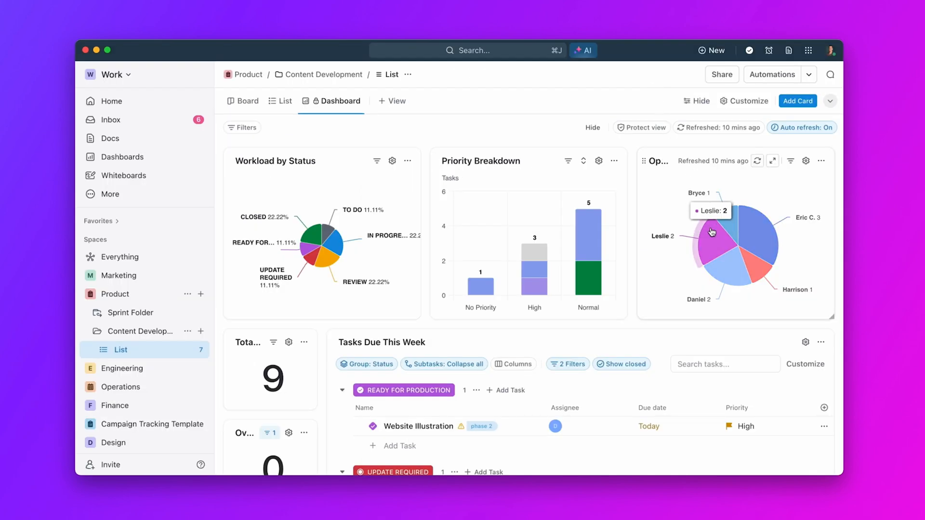
pyautogui.click(712, 231)
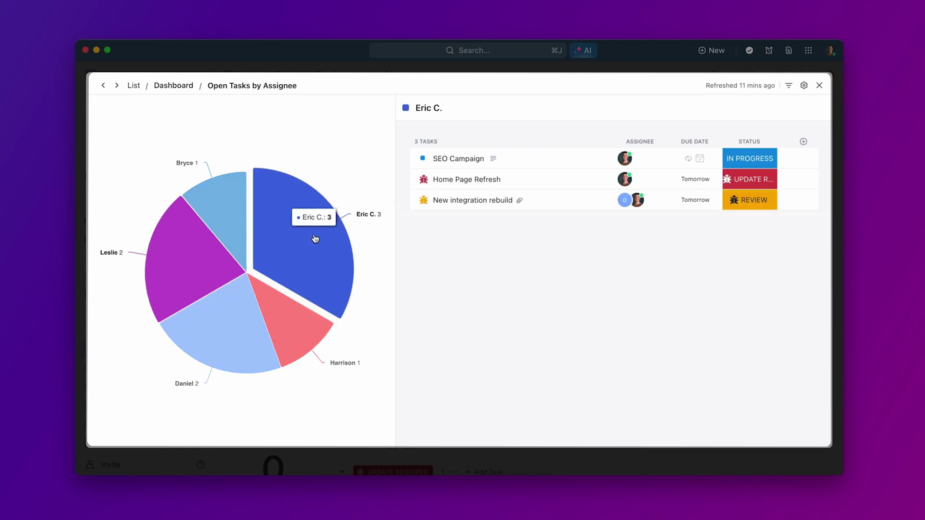
pyautogui.click(285, 312)
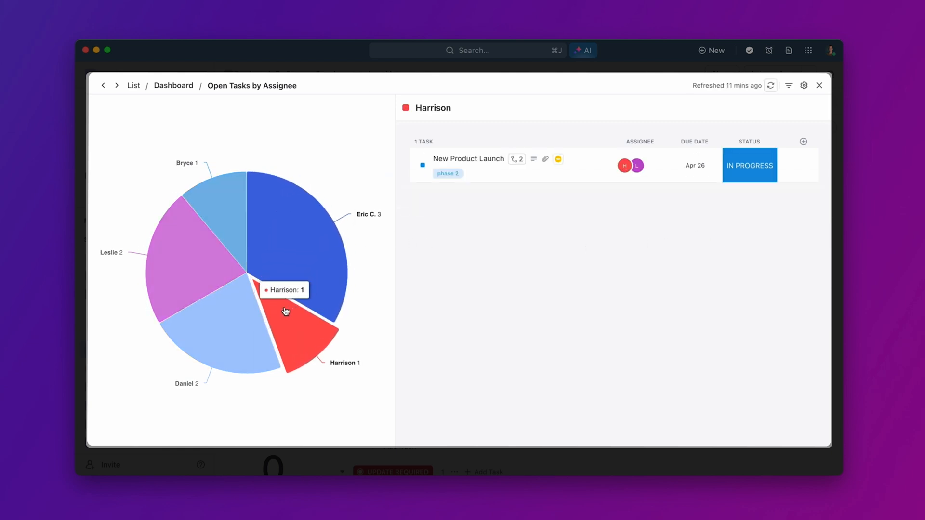
pyautogui.click(237, 312)
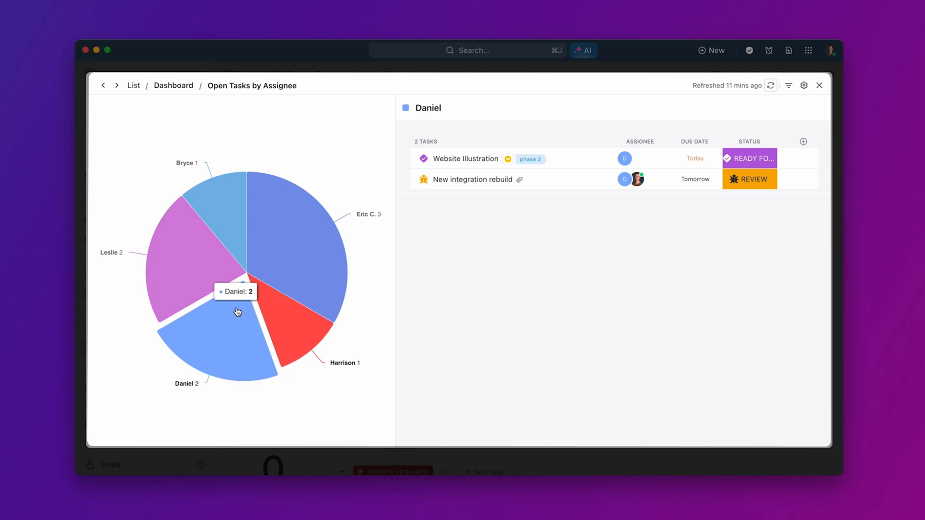
pyautogui.click(218, 201)
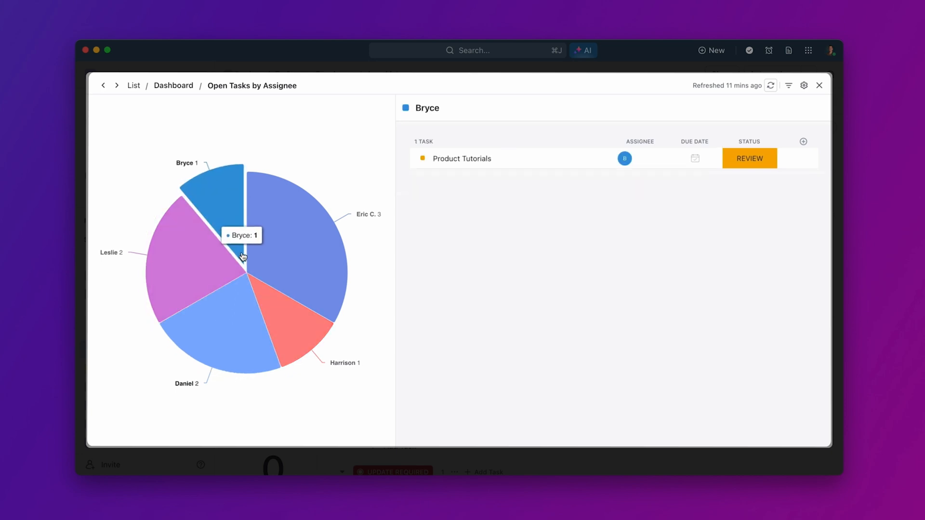
pyautogui.click(819, 85)
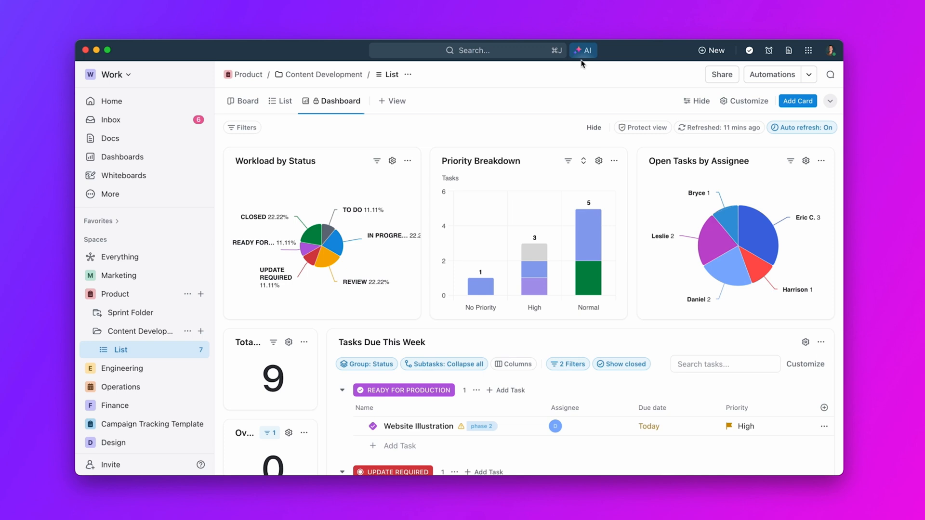
pyautogui.click(583, 50)
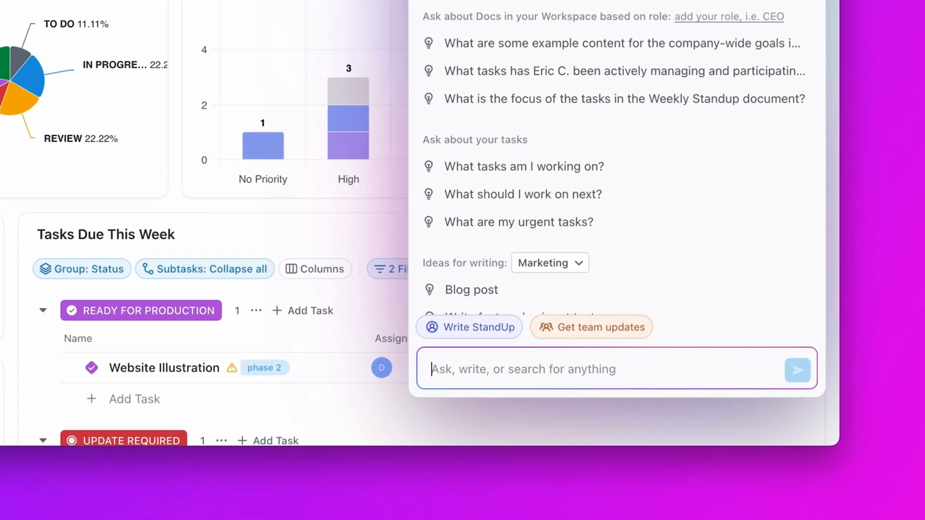
pyautogui.write('how many tasks are assigned to me in content development?')
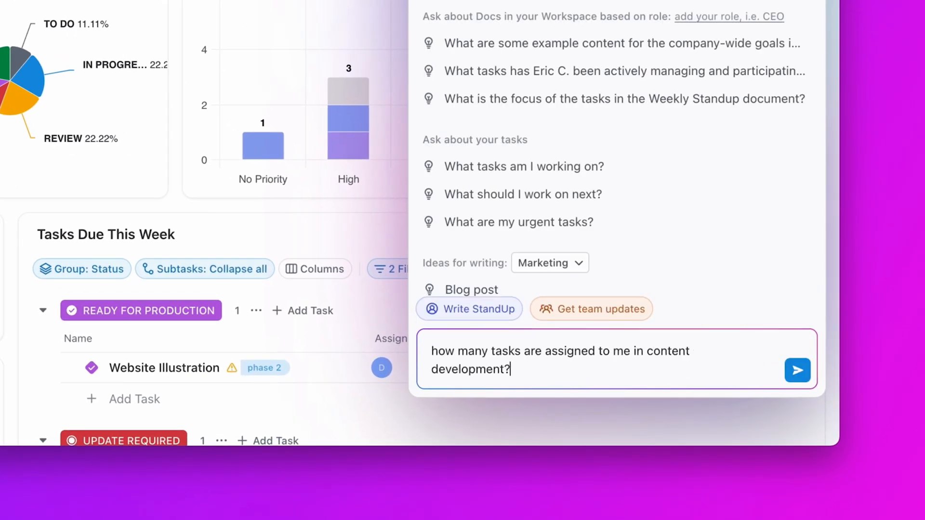
pyautogui.click(798, 370)
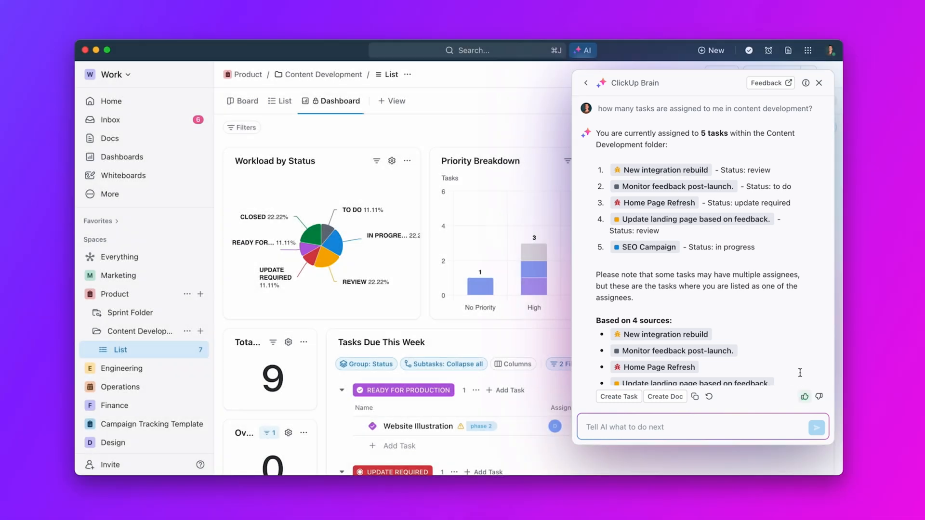
pyautogui.click(819, 83)
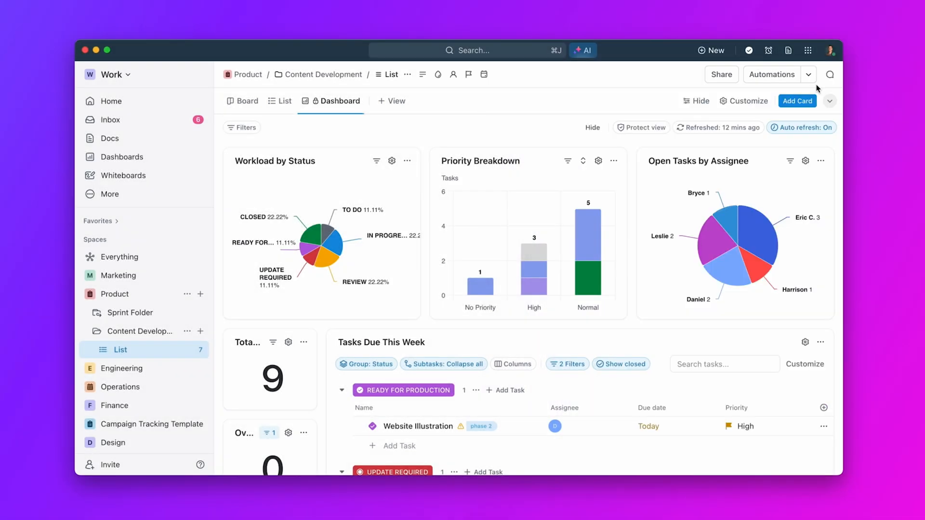